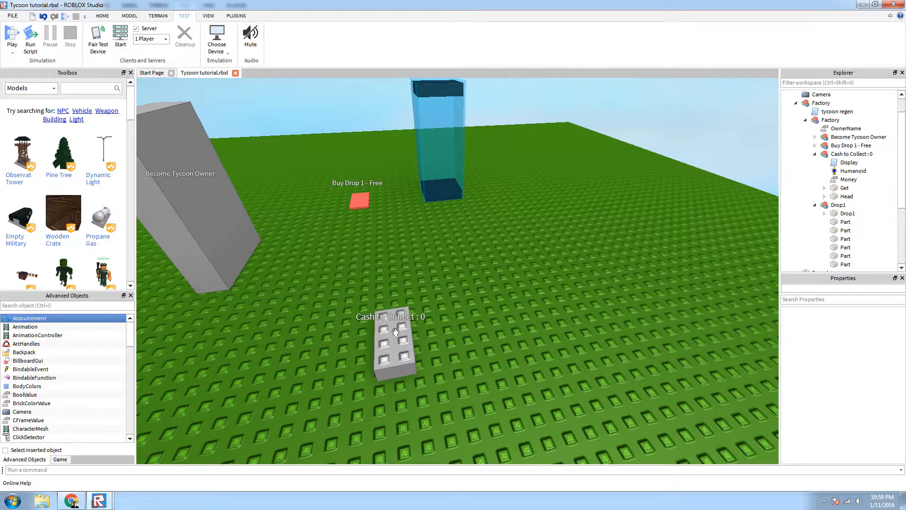
Start a play test of the tycoon place from the Test controls.
{"action": "left_click", "coordinate": [11, 38]}
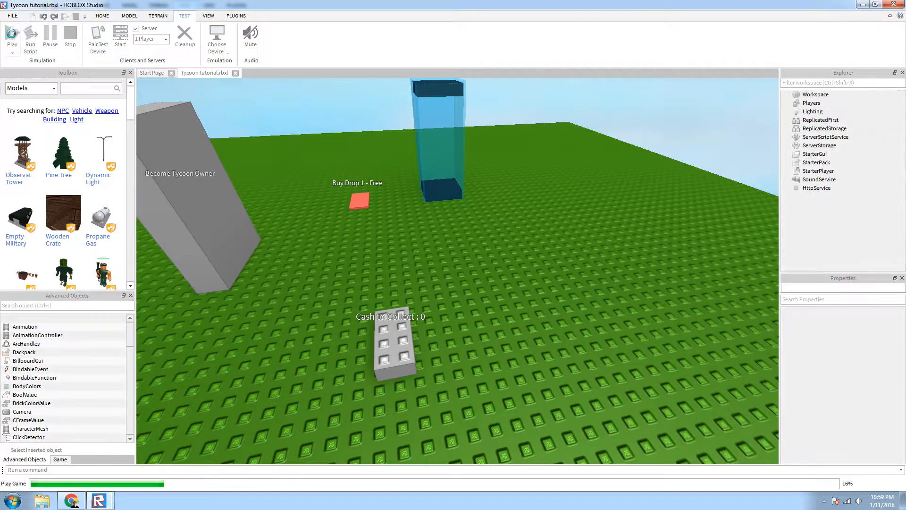
{"action": "left_click", "coordinate": [11, 35]}
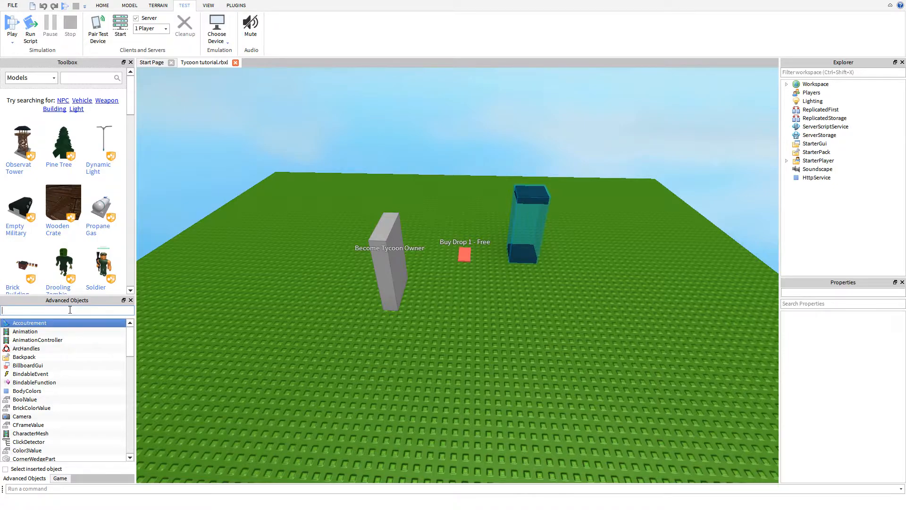
Insert a Model from Advanced Objects with a Part, and select the Model in Explorer.
{"action": "type", "text": "model"}
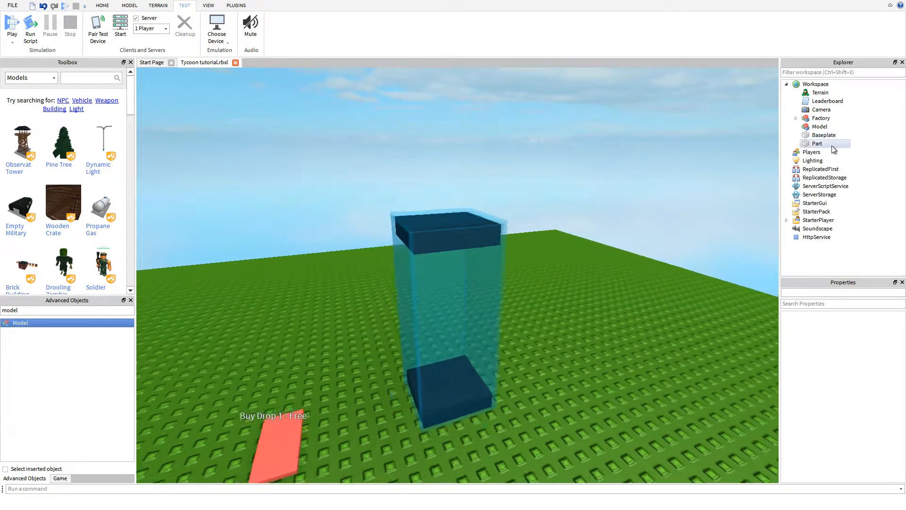
{"action": "left_click", "coordinate": [819, 126]}
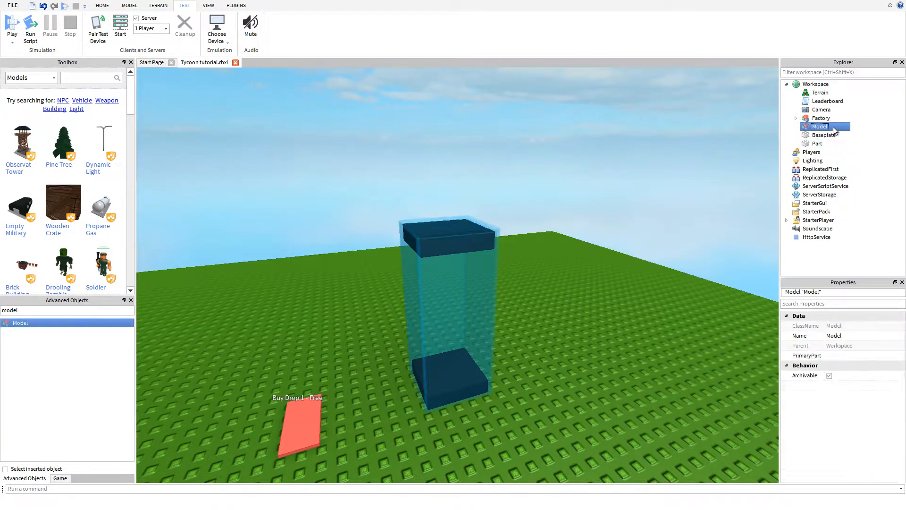
{"action": "left_click", "coordinate": [796, 117]}
{"action": "type", "text": "part"}
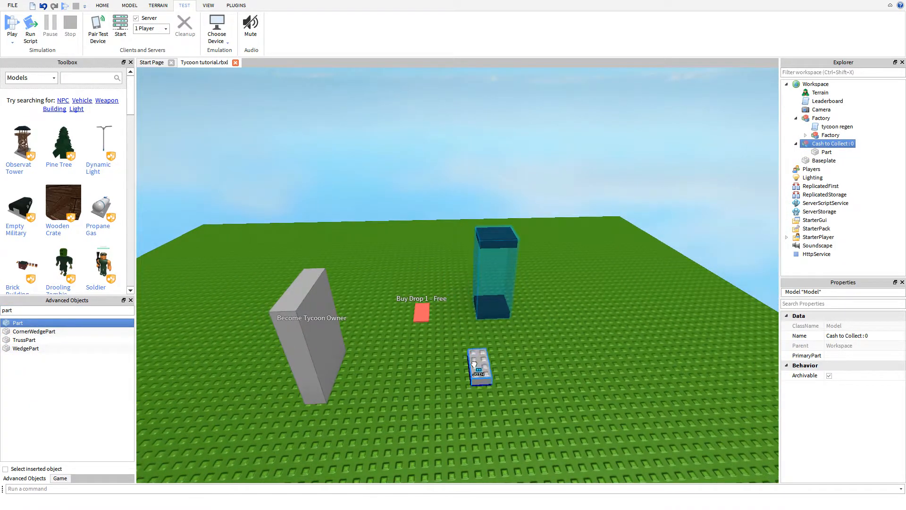
Rename the model's part to Get and its duplicate to Head.
{"action": "right_click", "coordinate": [826, 151]}
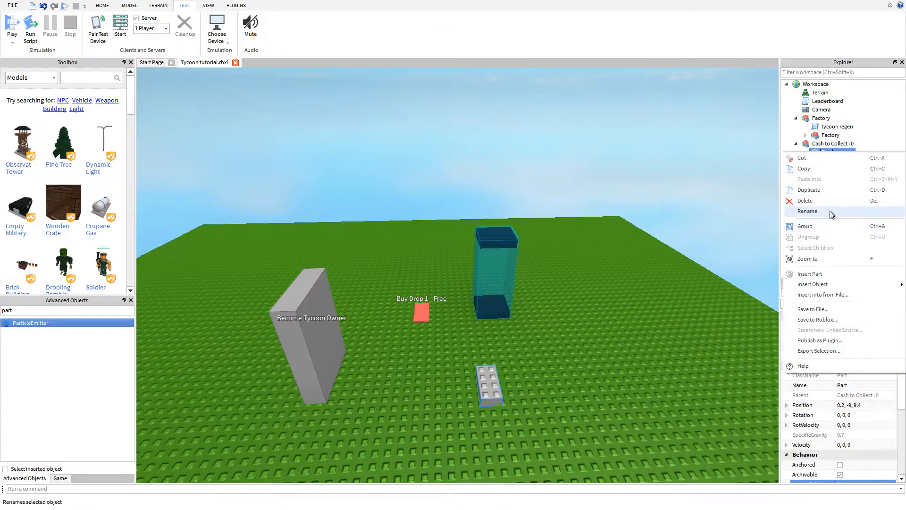
{"action": "left_click", "coordinate": [806, 210]}
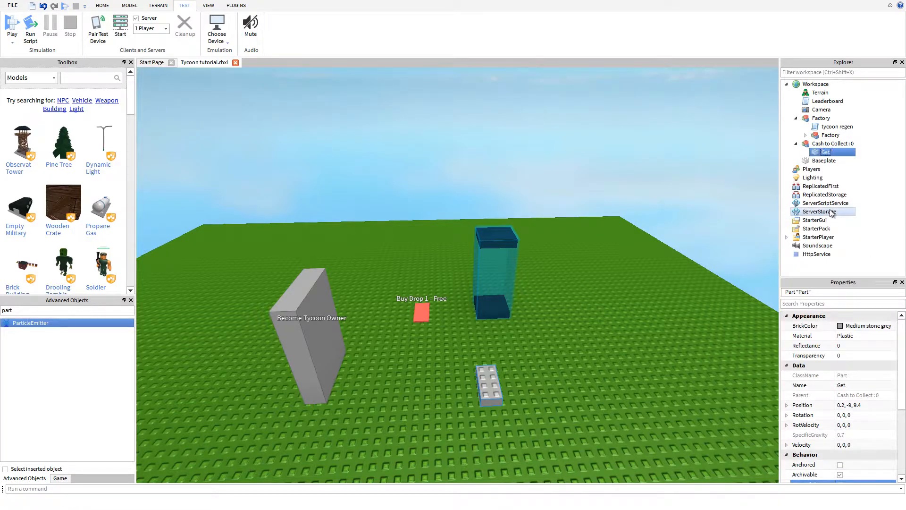
{"action": "mouse_move", "coordinate": [811, 169]}
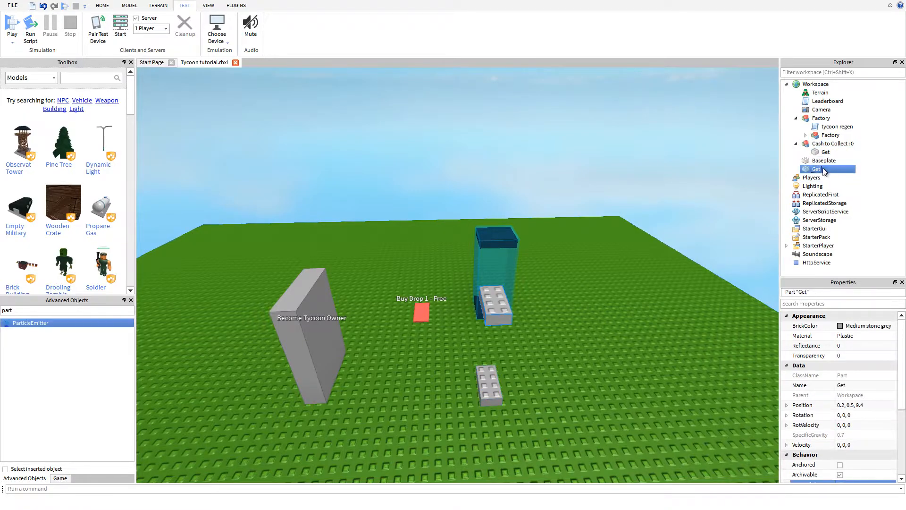
{"action": "left_click", "coordinate": [833, 143]}
{"action": "type", "text": "Head"}
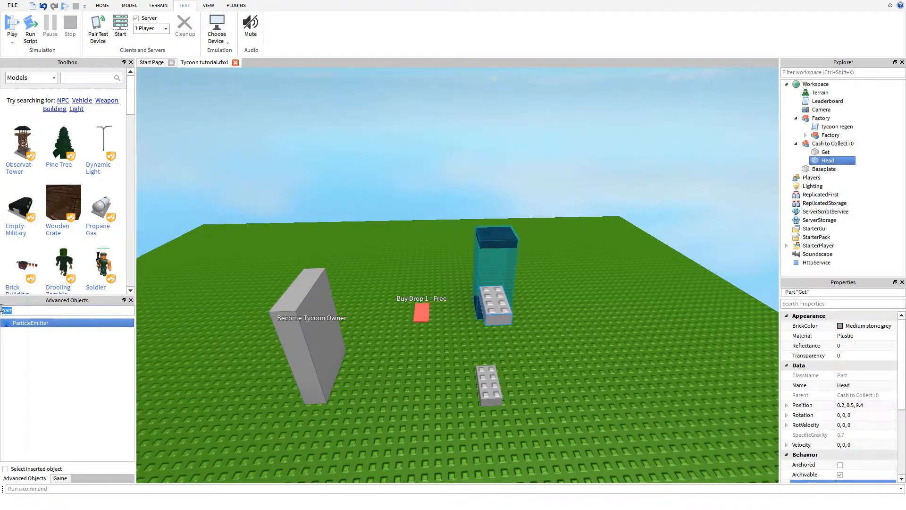
Insert a Humanoid into Cash to Collect : 0, then check the Get and Head parts.
{"action": "type", "text": "Huma"}
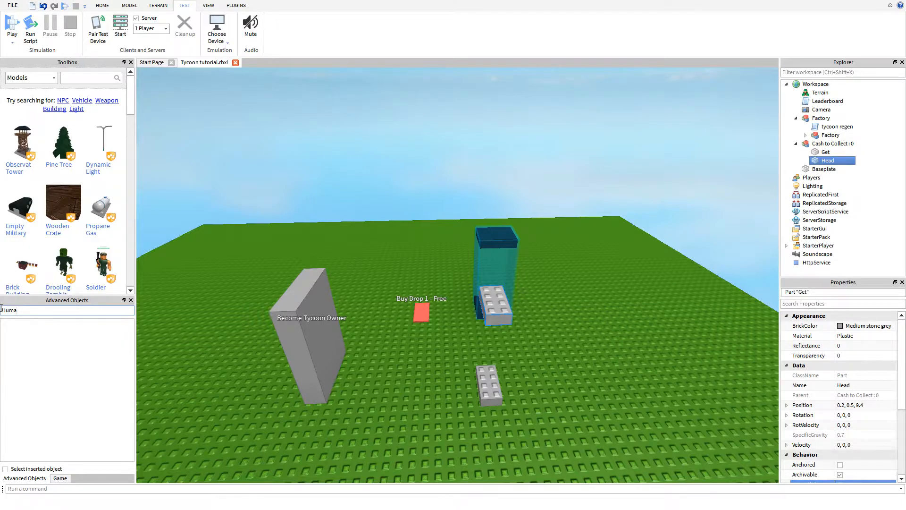
{"action": "left_click", "coordinate": [832, 143]}
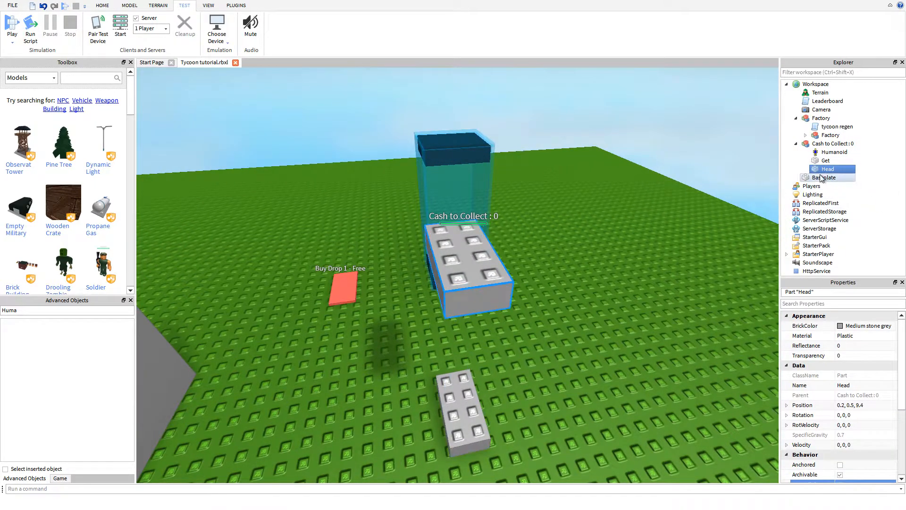
{"action": "left_click", "coordinate": [826, 161]}
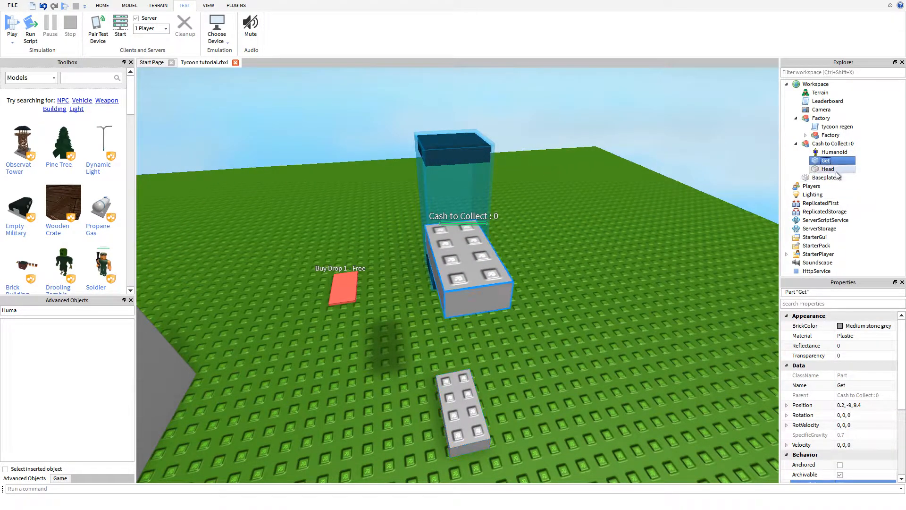
{"action": "left_click", "coordinate": [826, 168]}
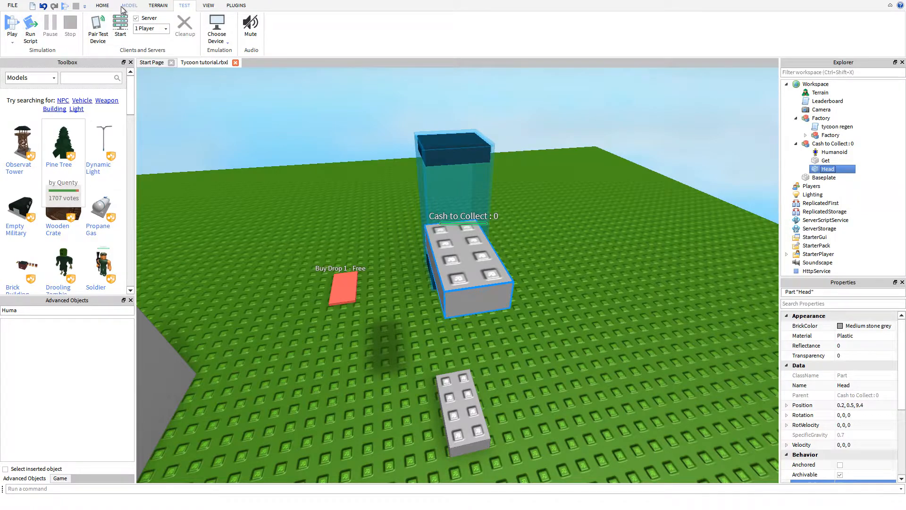
Set the Humanoid's MaxHealth to 0 in Properties, then return to the model and Get part.
{"action": "left_click", "coordinate": [129, 5]}
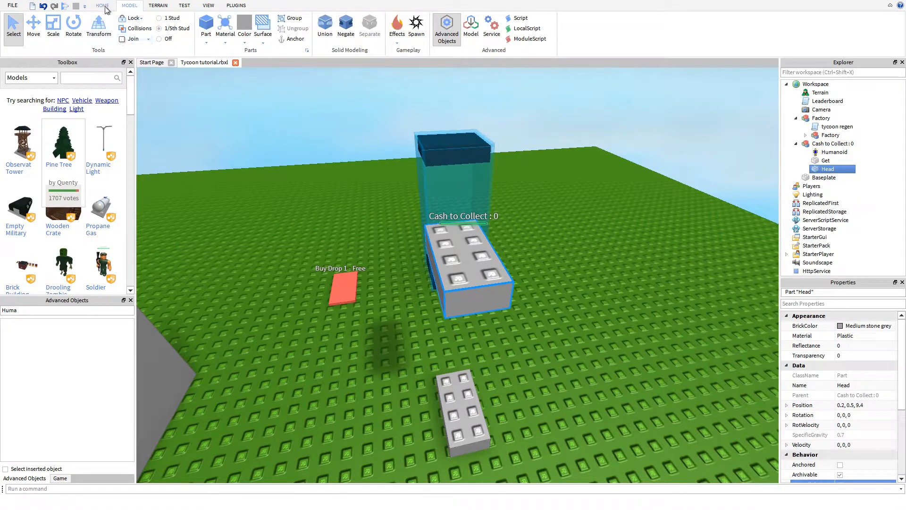
{"action": "left_click", "coordinate": [102, 6]}
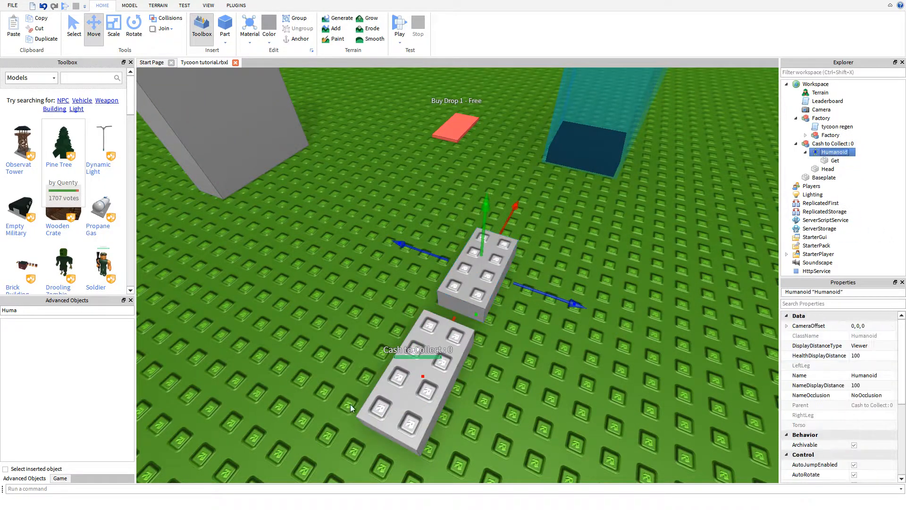
{"action": "scroll", "scroll_direction": "down", "scroll_amount": 3}
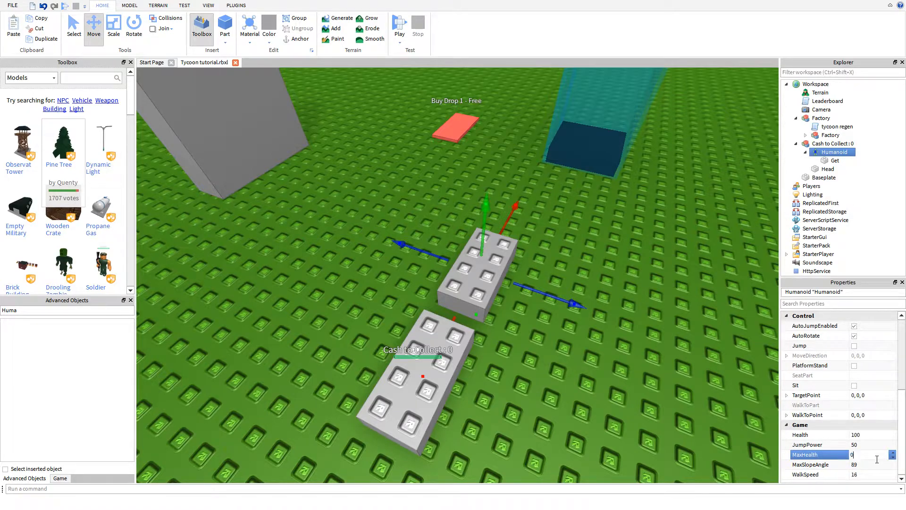
{"action": "left_click", "coordinate": [831, 144]}
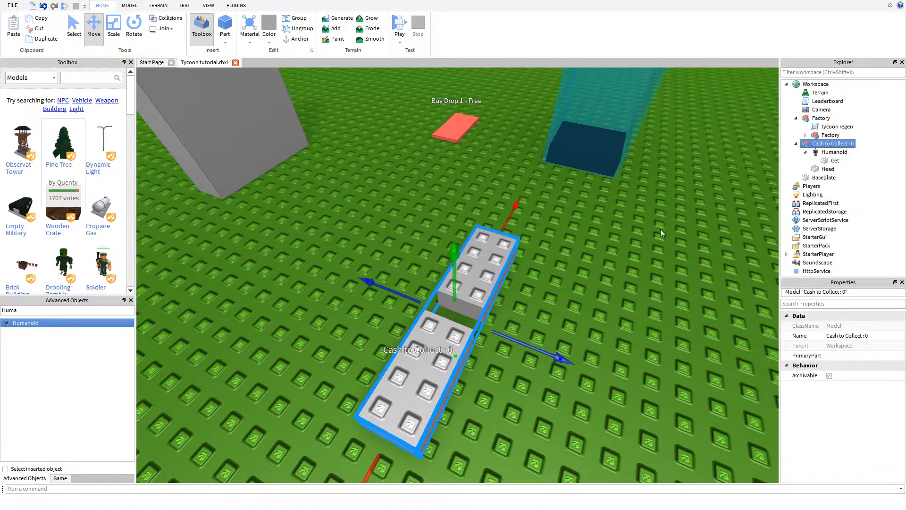
{"action": "left_click", "coordinate": [834, 160]}
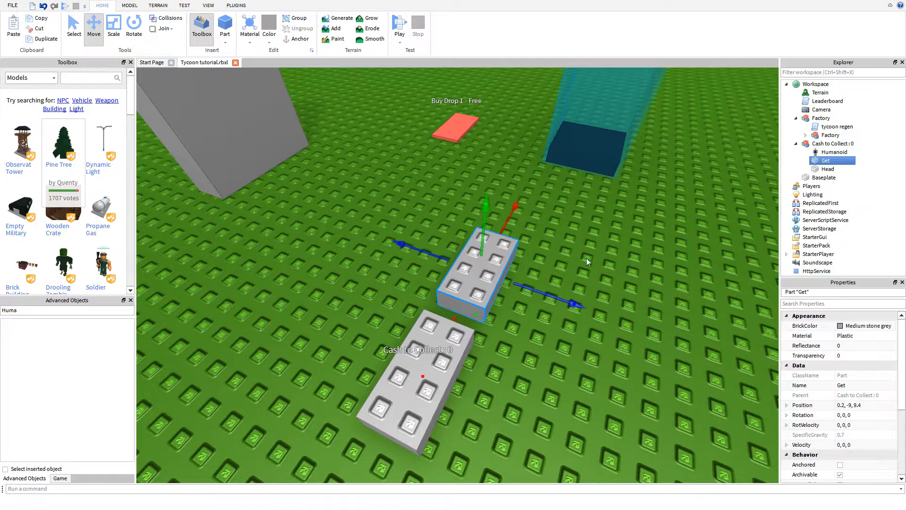
Insert a Script into Cash to Collect : 0 and rename it Display.
{"action": "left_click", "coordinate": [830, 142]}
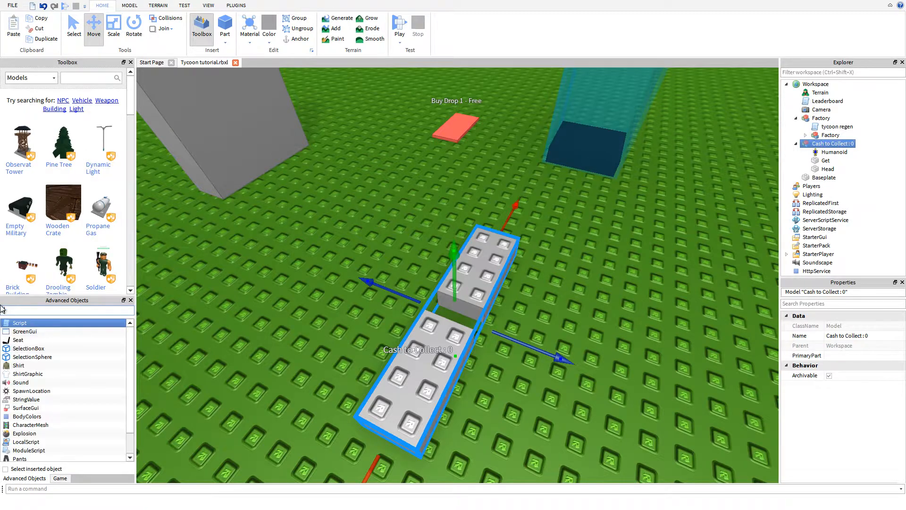
{"action": "type", "text": "scr"}
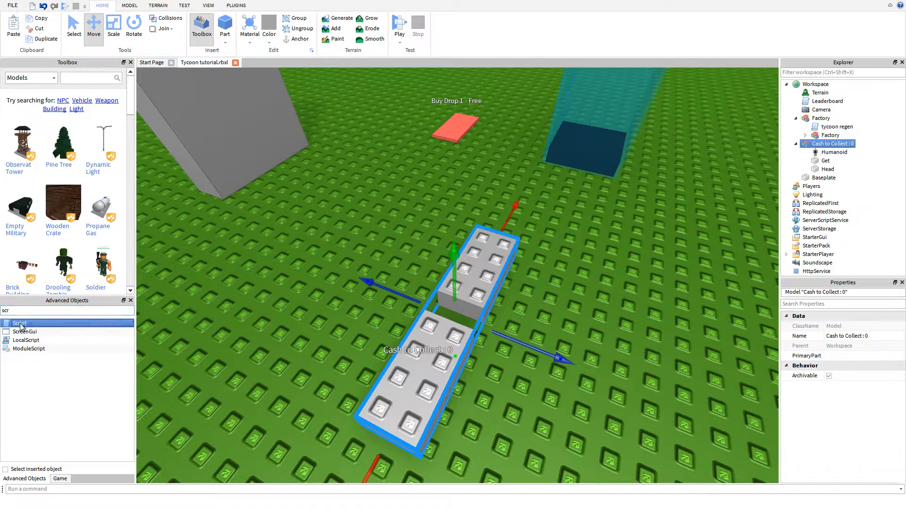
{"action": "double_click", "coordinate": [20, 322]}
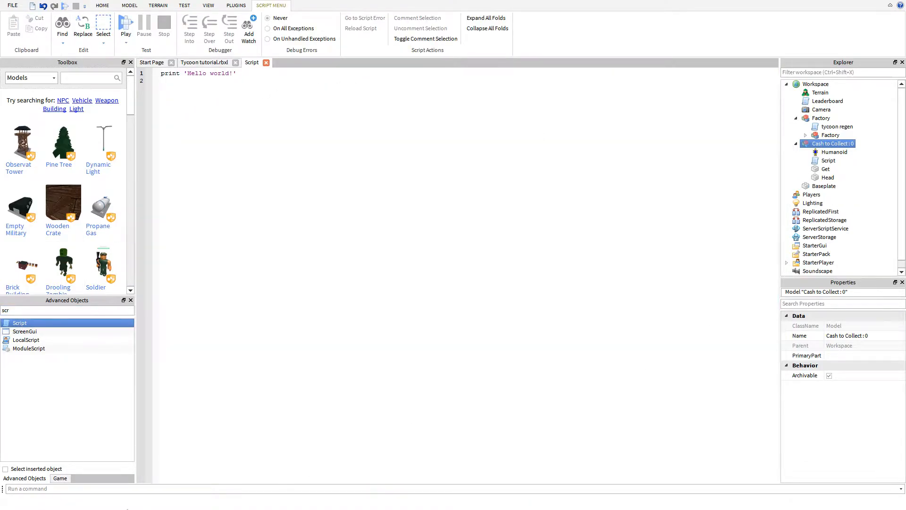
{"action": "mouse_move", "coordinate": [475, 253]}
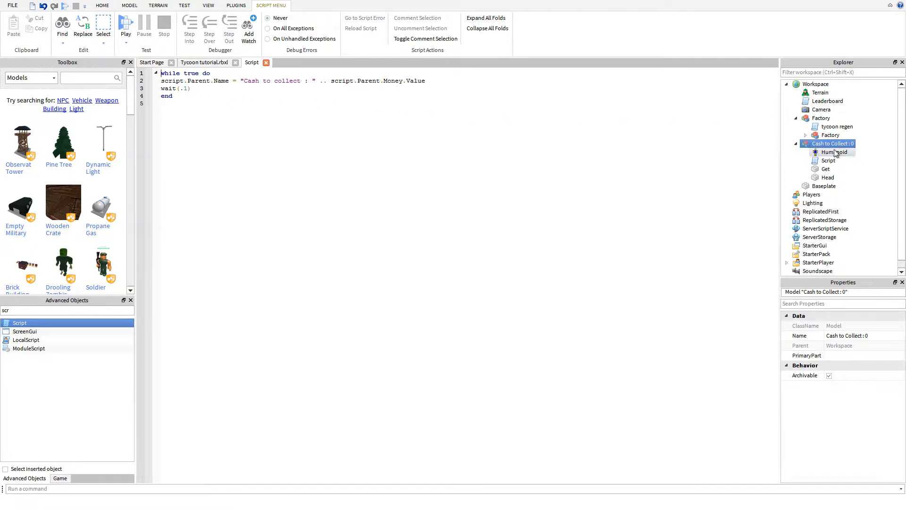
{"action": "left_click", "coordinate": [828, 160]}
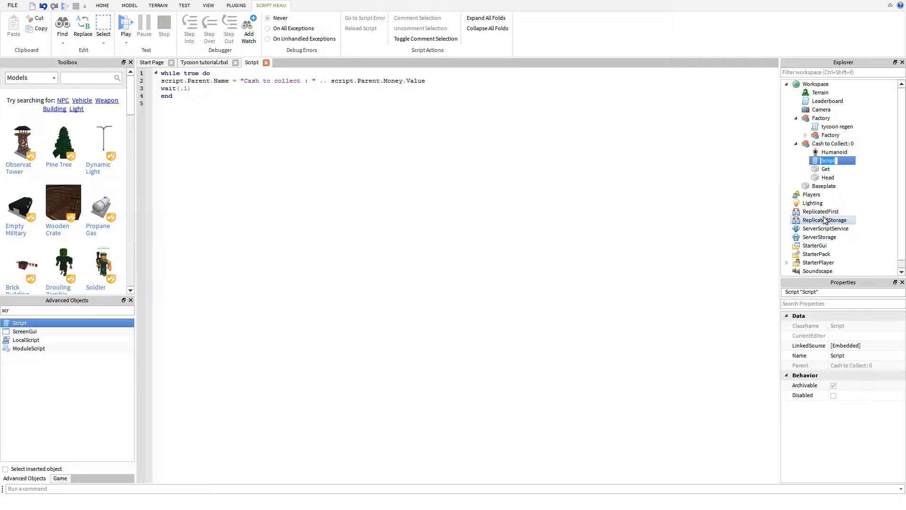
{"action": "type", "text": "Display"}
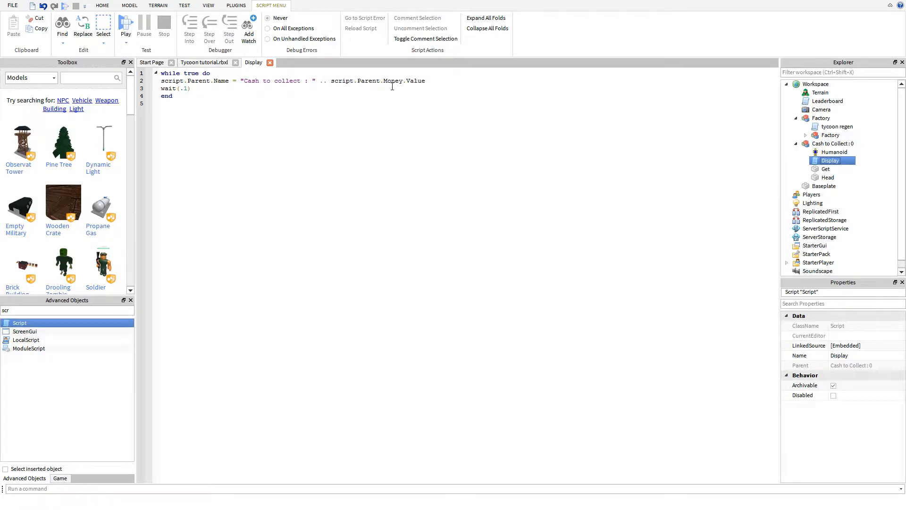
{"action": "mouse_move", "coordinate": [305, 69]}
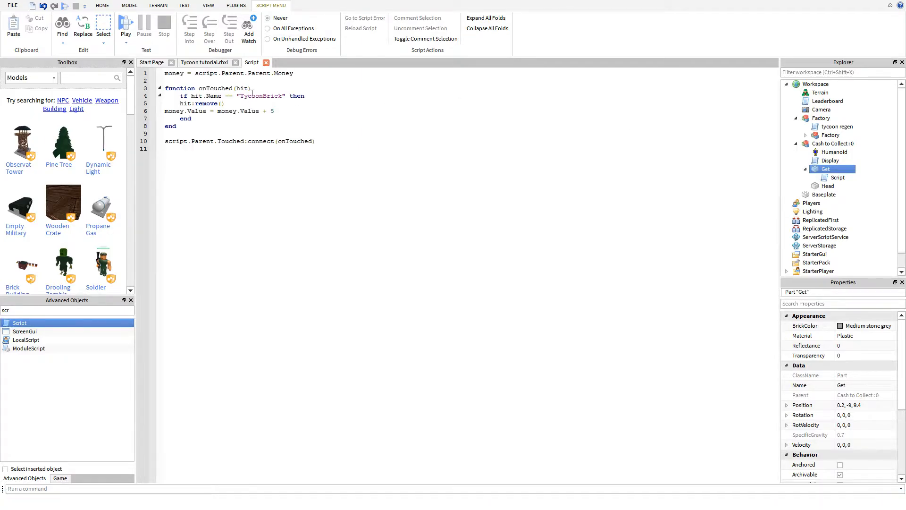
Return to the Home tools and close the Get brick's script editor.
{"action": "left_click", "coordinate": [102, 6]}
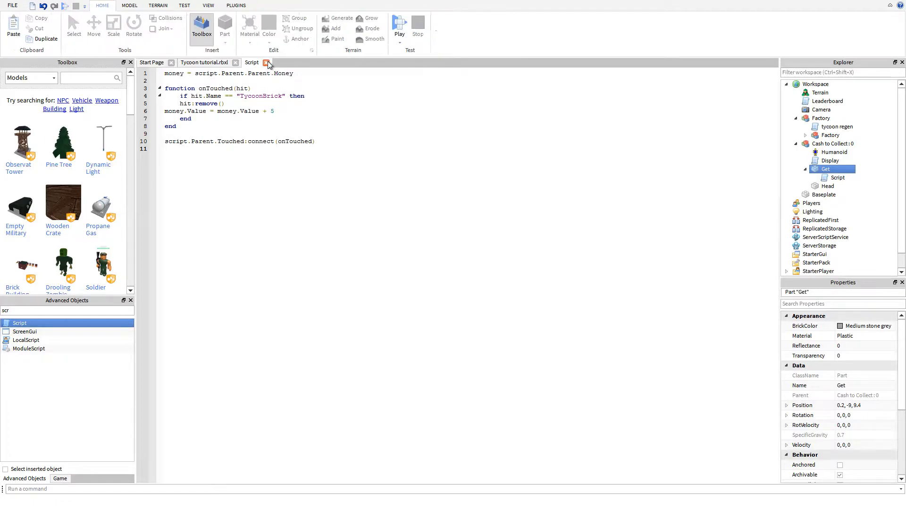
{"action": "left_click", "coordinate": [266, 63]}
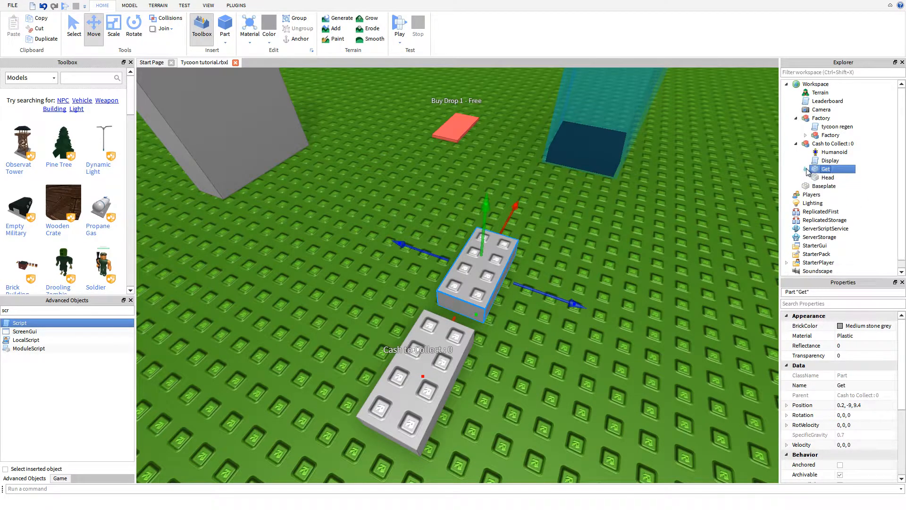
{"action": "left_click", "coordinate": [828, 178]}
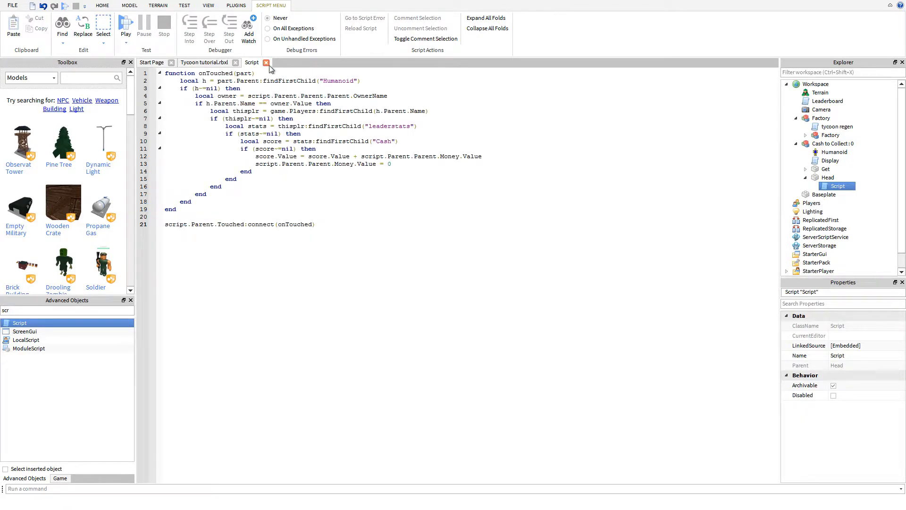
{"action": "left_click", "coordinate": [266, 62]}
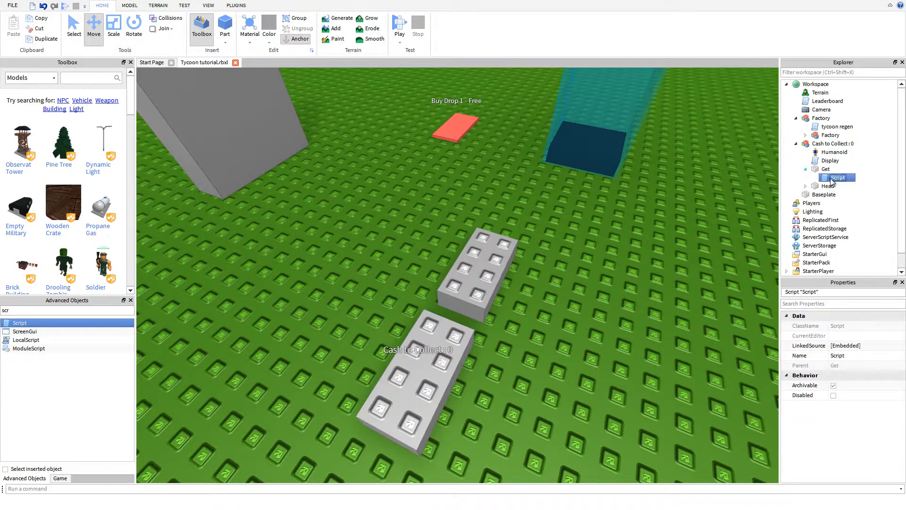
Reopen the Script under Get in the script editor.
{"action": "double_click", "coordinate": [837, 177]}
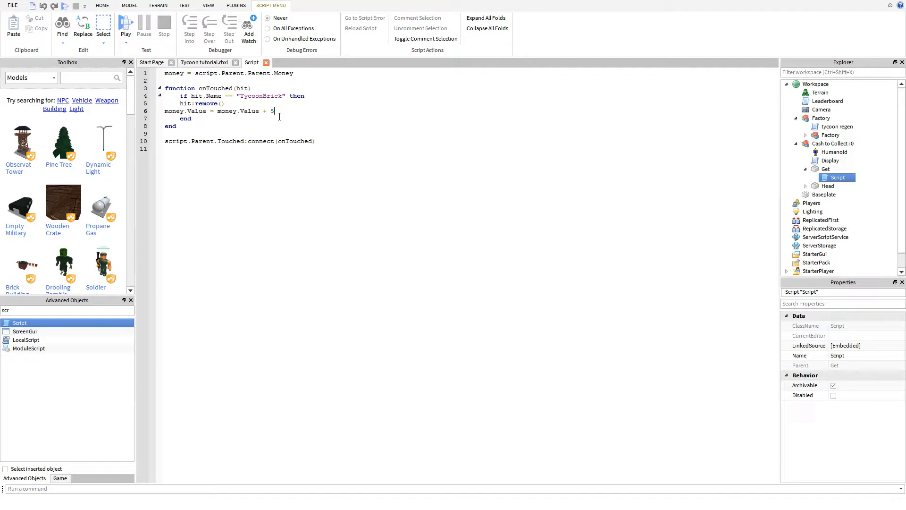
{"action": "mouse_move", "coordinate": [447, 171]}
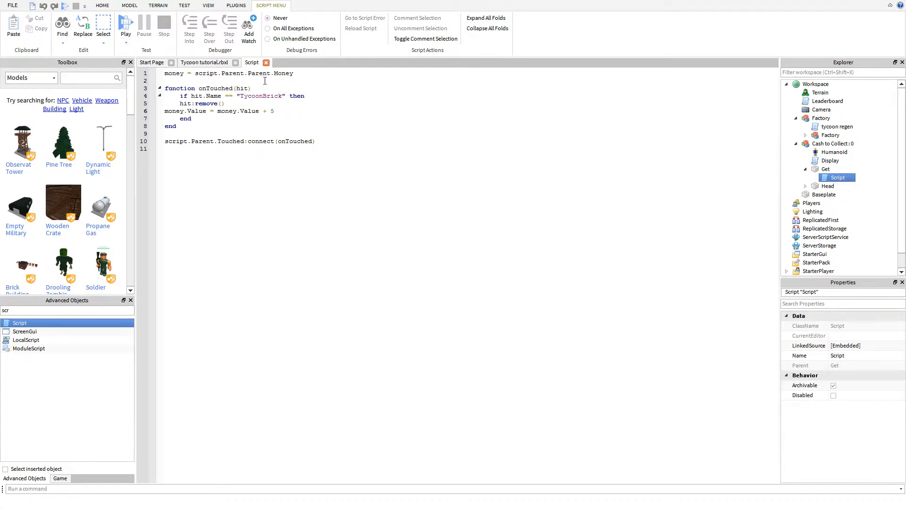
{"action": "mouse_move", "coordinate": [291, 127]}
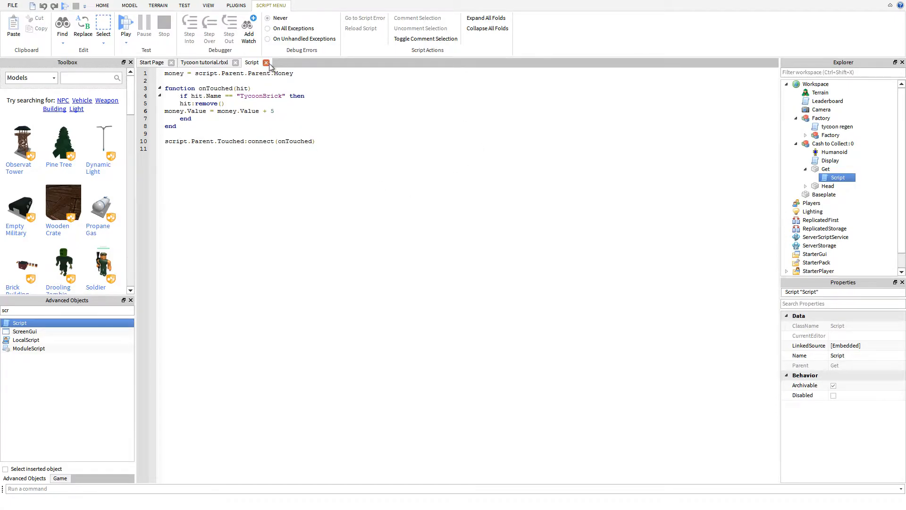
Close the script and insert an IntValue into Cash to Collect, renaming it Money.
{"action": "left_click", "coordinate": [266, 63]}
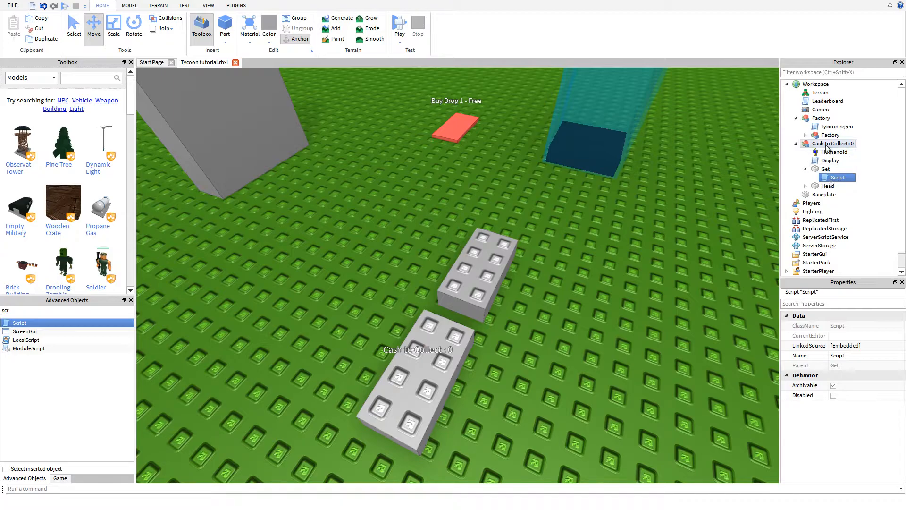
{"action": "left_click", "coordinate": [830, 143]}
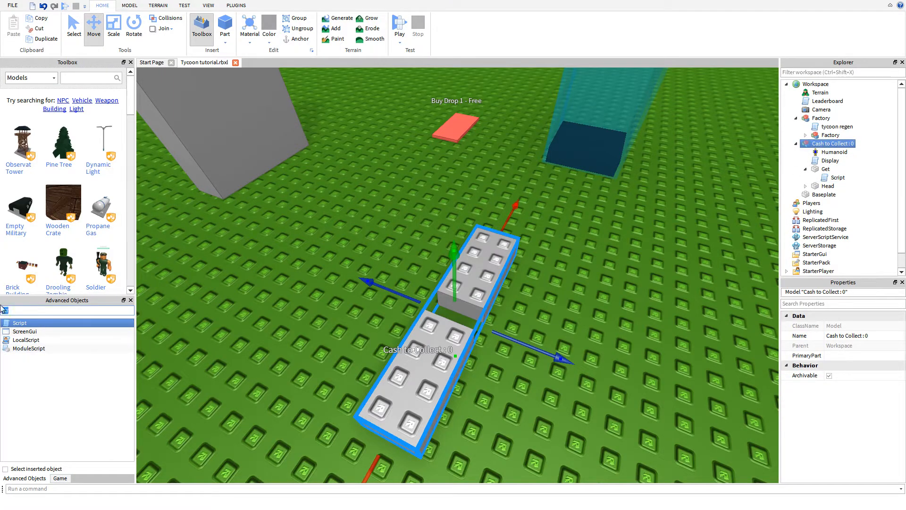
{"action": "scroll", "scroll_direction": "down", "scroll_amount": 3}
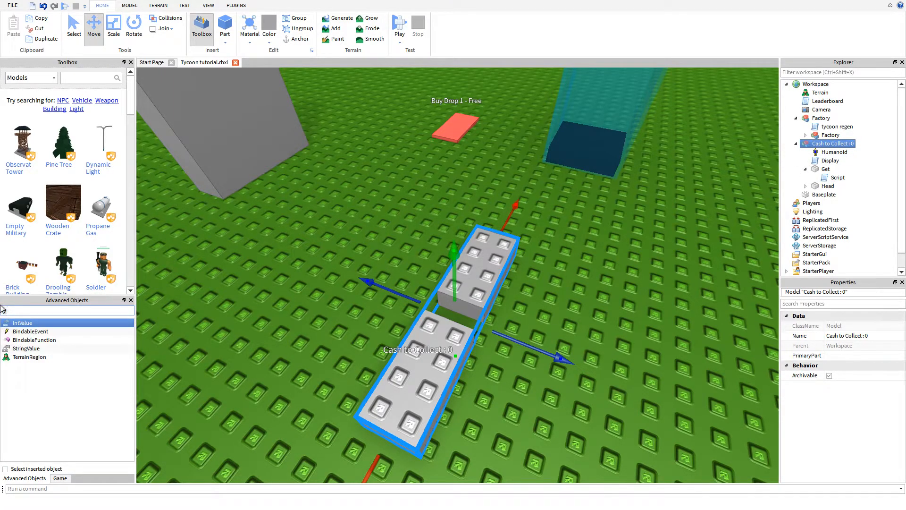
{"action": "type", "text": "in"}
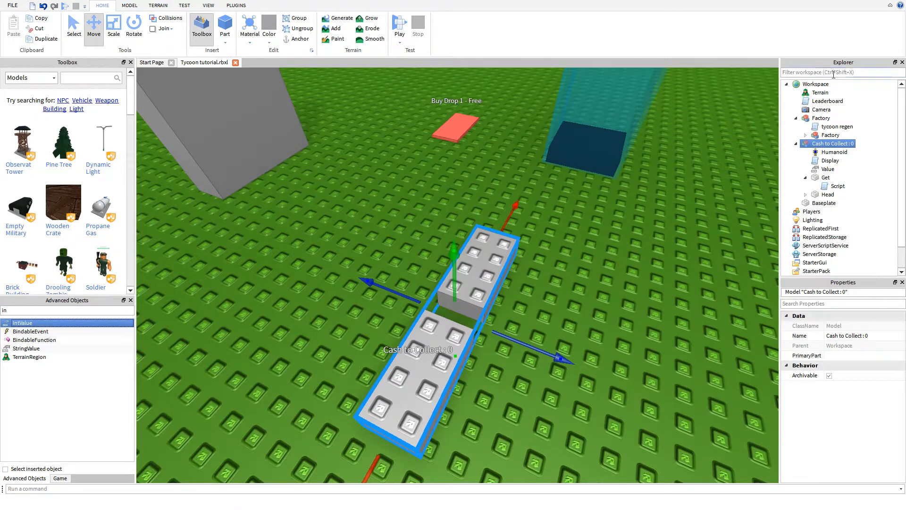
{"action": "right_click", "coordinate": [828, 169]}
{"action": "type", "text": "Money"}
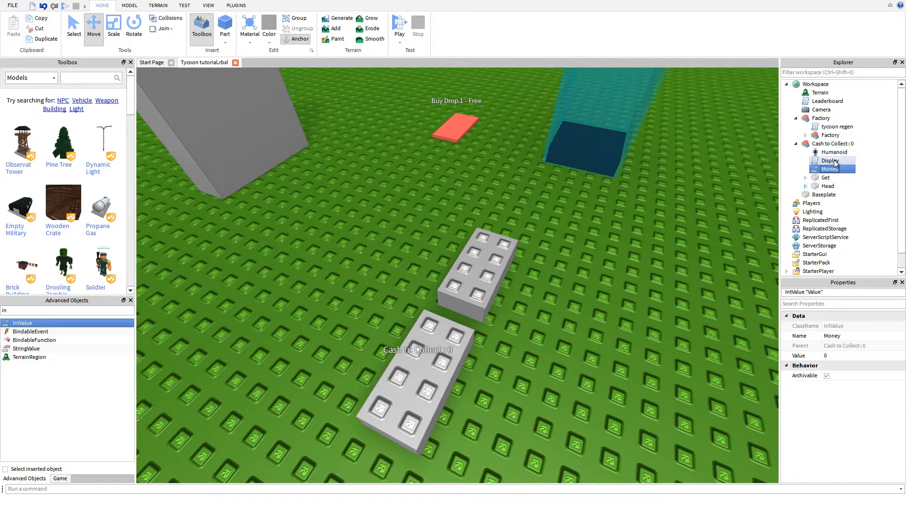
Expand the Factory model in Explorer and pick the dropper to reveal Drop1's parts.
{"action": "left_click", "coordinate": [834, 151]}
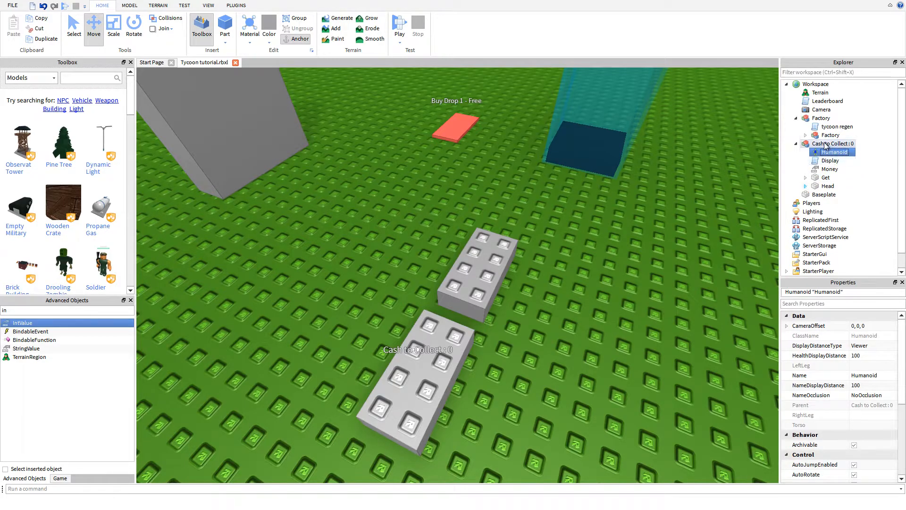
{"action": "left_click", "coordinate": [826, 177]}
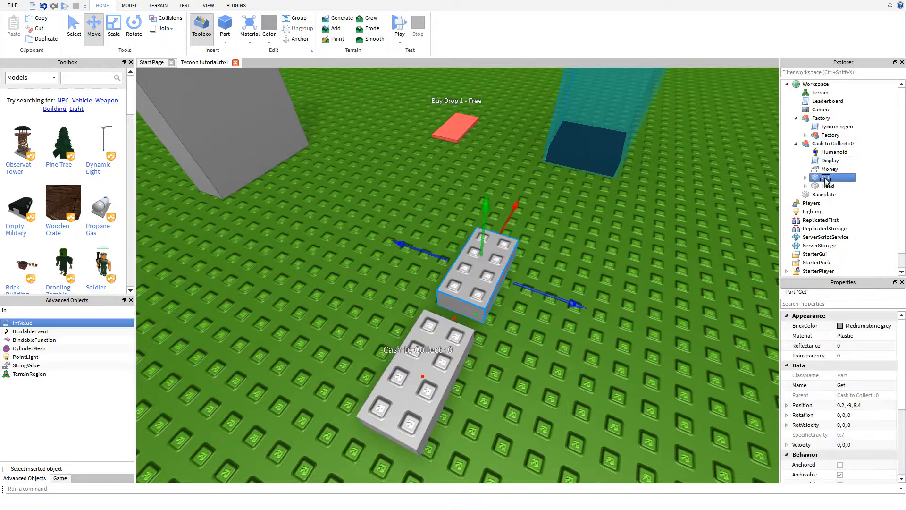
{"action": "left_click", "coordinate": [836, 127]}
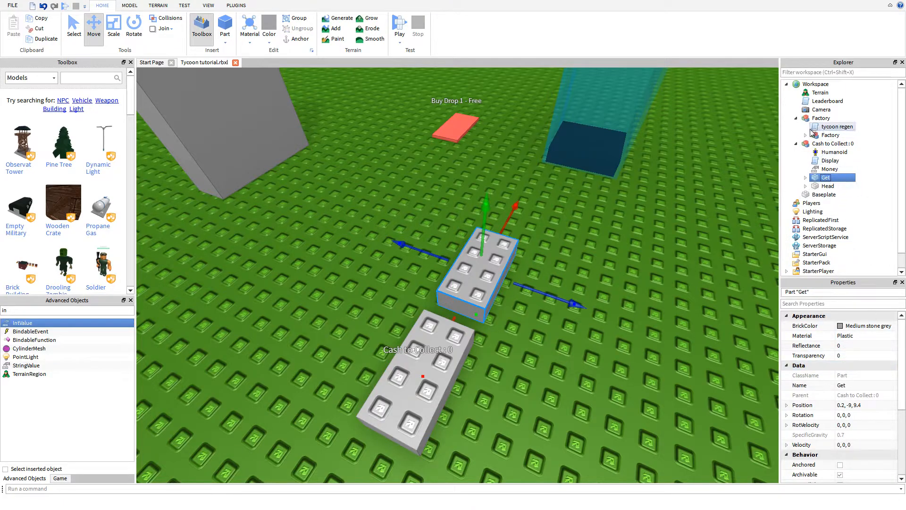
{"action": "left_click", "coordinate": [830, 135]}
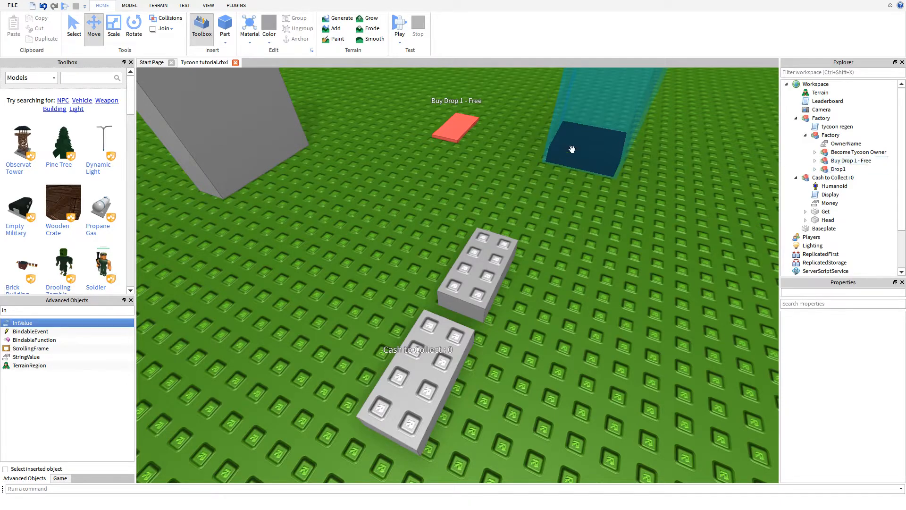
{"action": "left_click", "coordinate": [815, 169]}
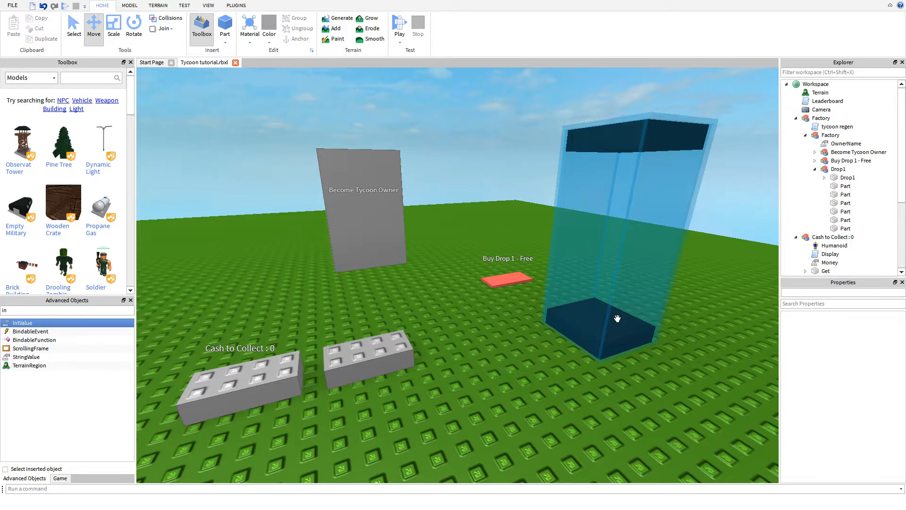
Copy the dropper's dark base Position into the Get brick's Position.
{"action": "left_click", "coordinate": [846, 220]}
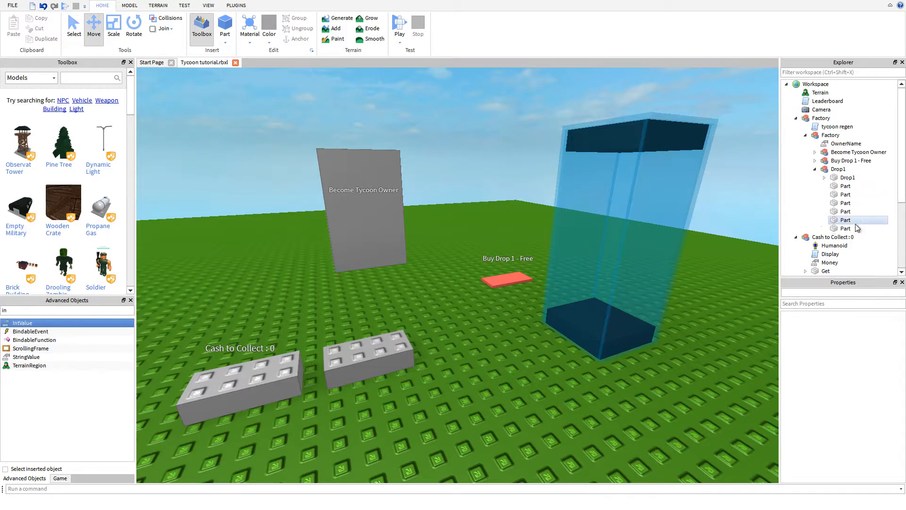
{"action": "left_click", "coordinate": [845, 210]}
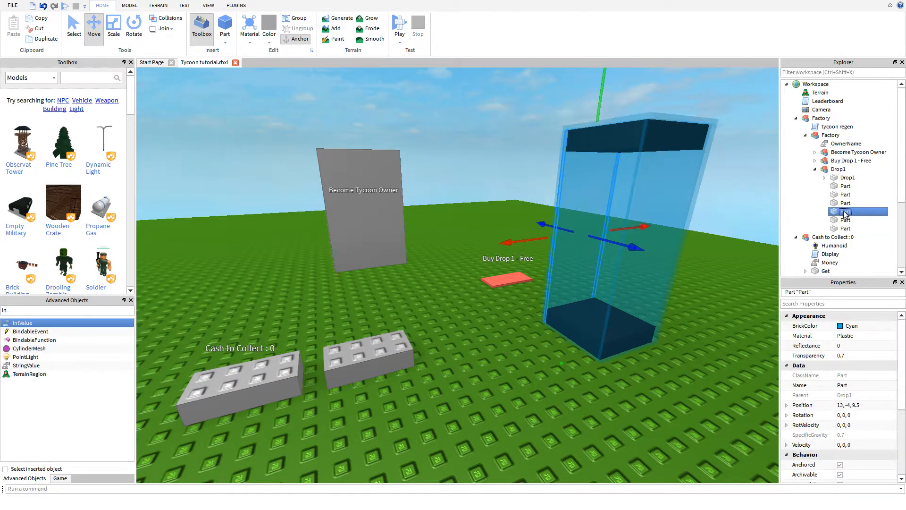
{"action": "left_click", "coordinate": [846, 195]}
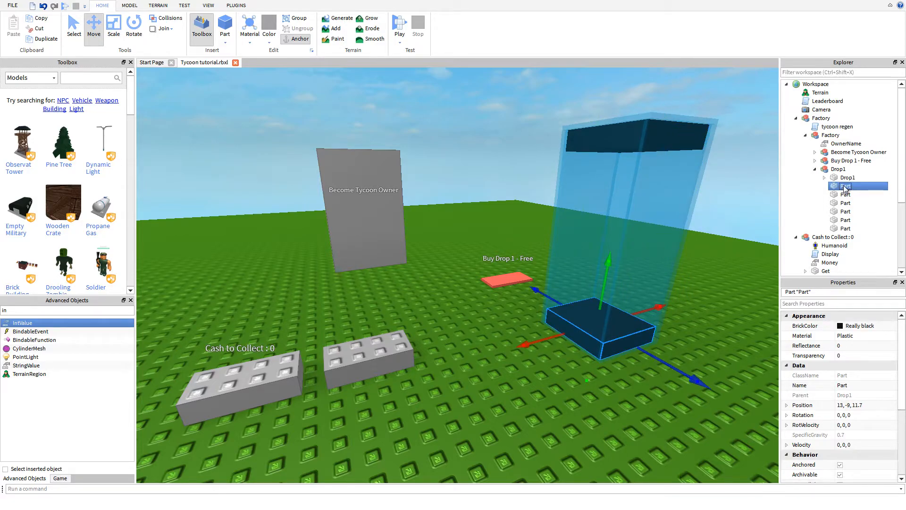
{"action": "left_click", "coordinate": [849, 375]}
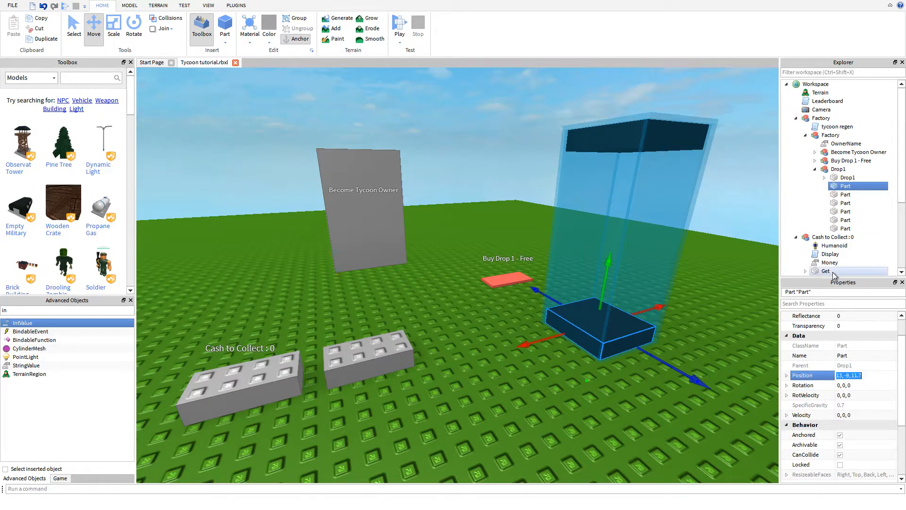
{"action": "left_click", "coordinate": [829, 271]}
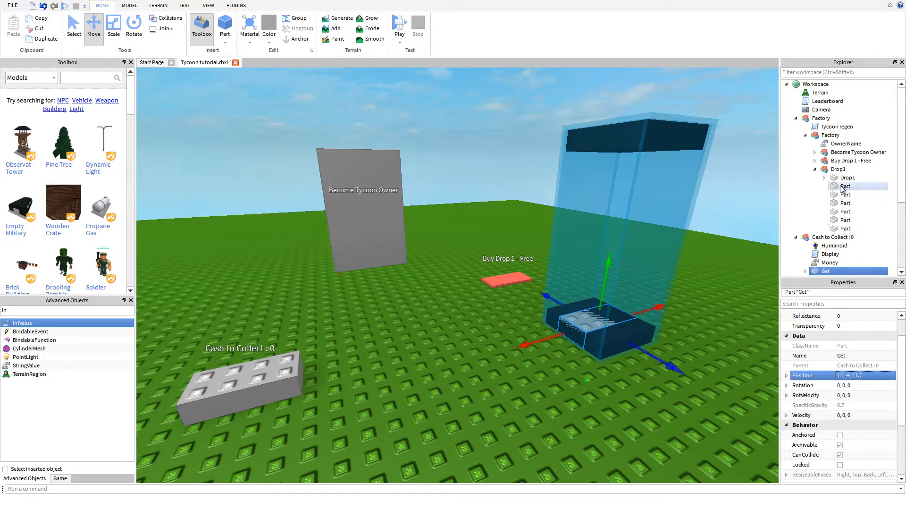
Set the Get brick's Size to 4, 1, 4.2 to match the base's footprint.
{"action": "left_click", "coordinate": [846, 186]}
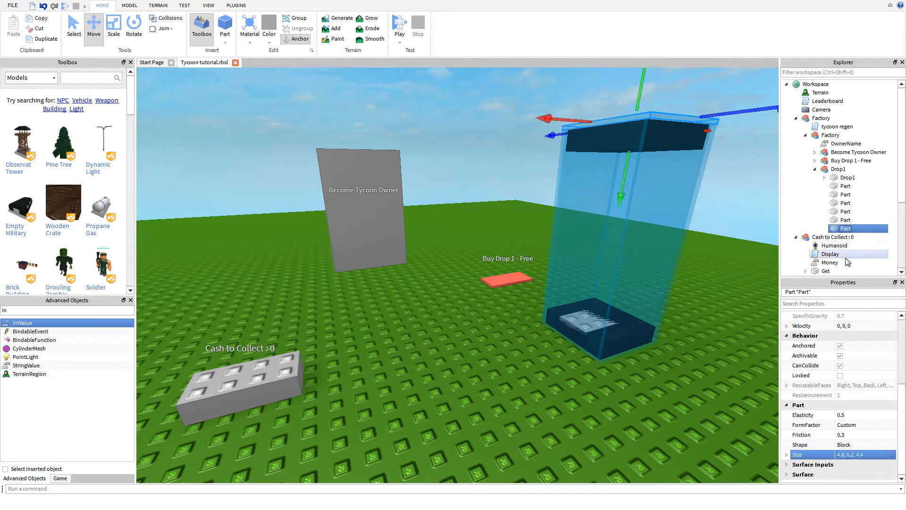
{"action": "left_click", "coordinate": [827, 270]}
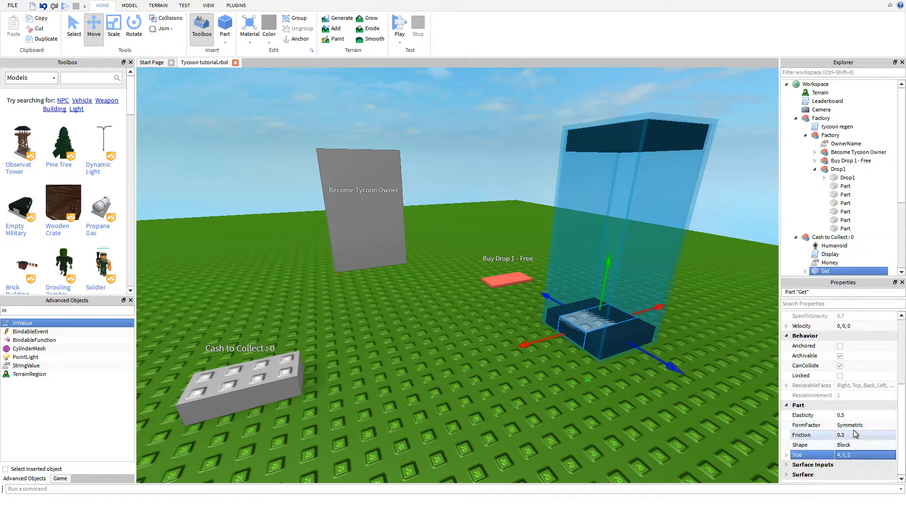
{"action": "left_click", "coordinate": [860, 425]}
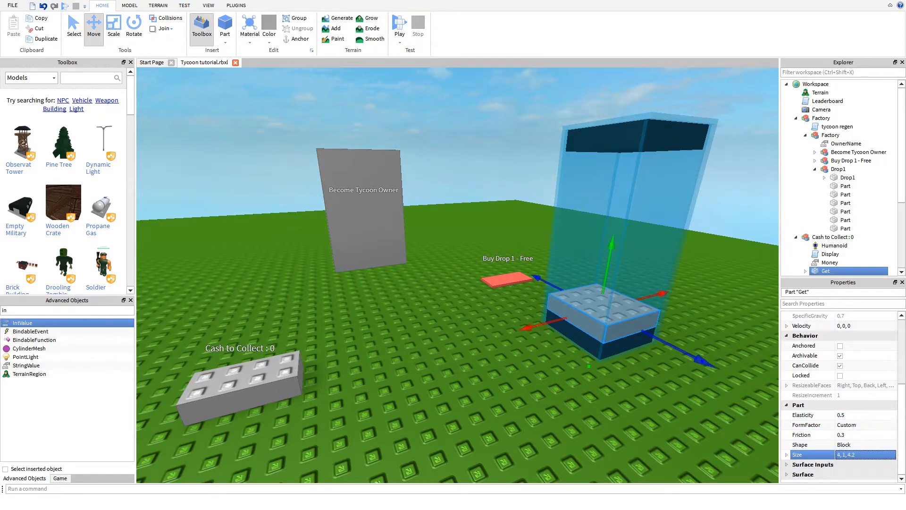
{"action": "left_click", "coordinate": [865, 454]}
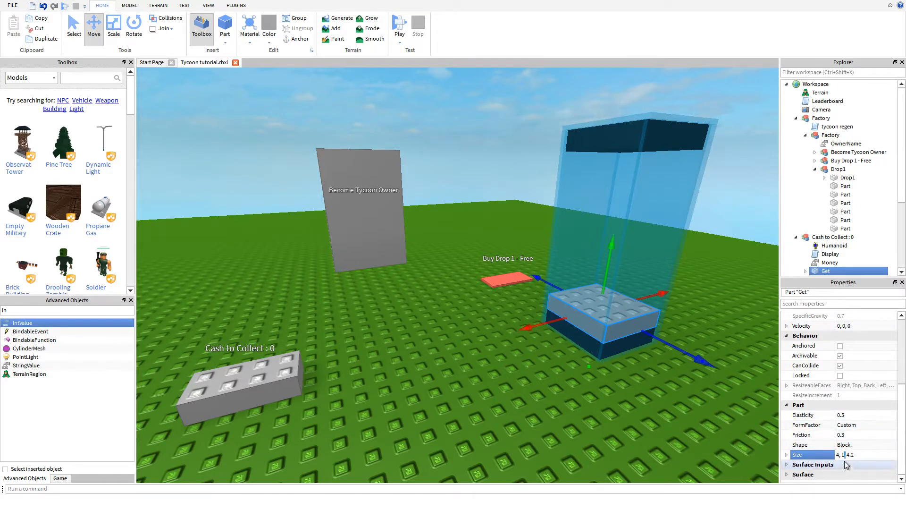
Anchor the Get brick and flatten it into a thin slab resting on the Drop1 base.
{"action": "left_click", "coordinate": [113, 26]}
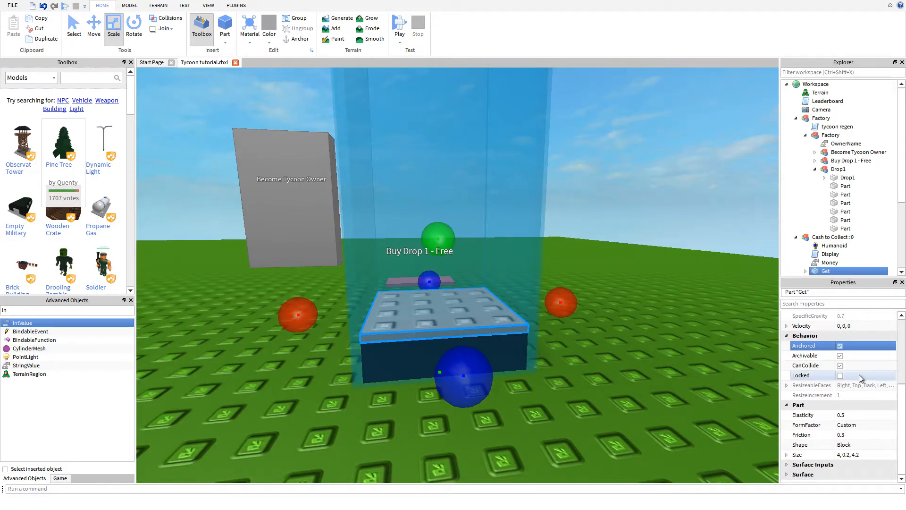
{"action": "left_click", "coordinate": [805, 365]}
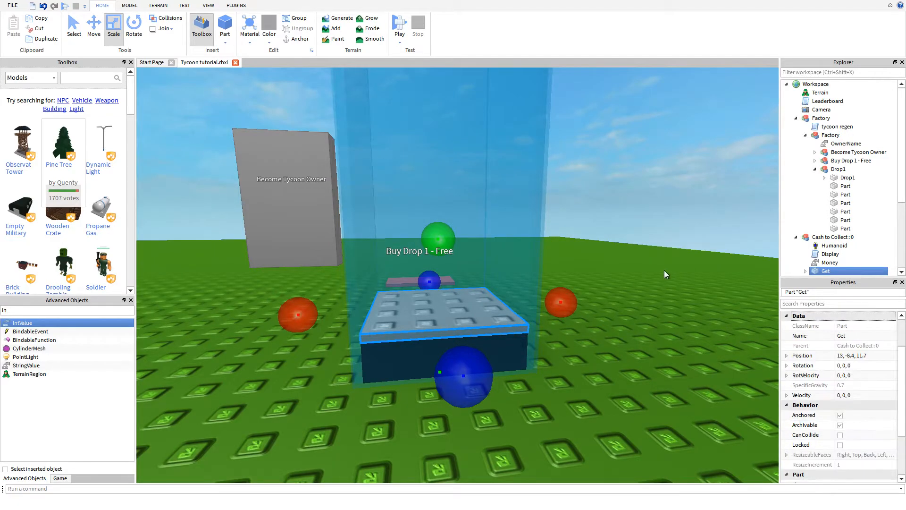
{"action": "left_click", "coordinate": [837, 169]}
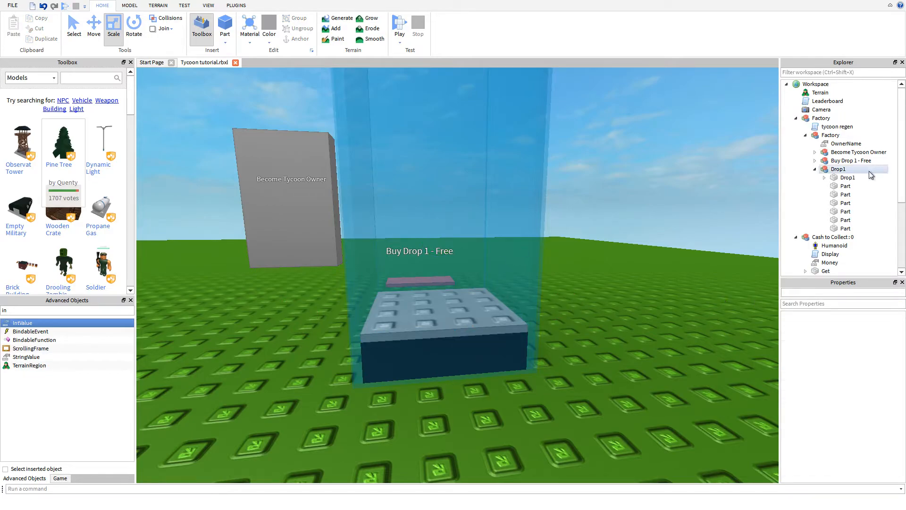
{"action": "left_click", "coordinate": [825, 270]}
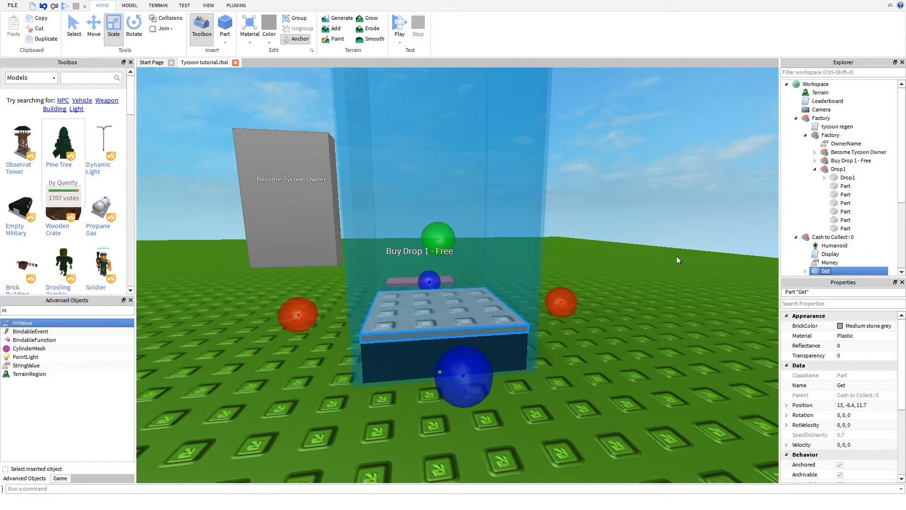
{"action": "scroll", "scroll_direction": "down", "scroll_amount": 3}
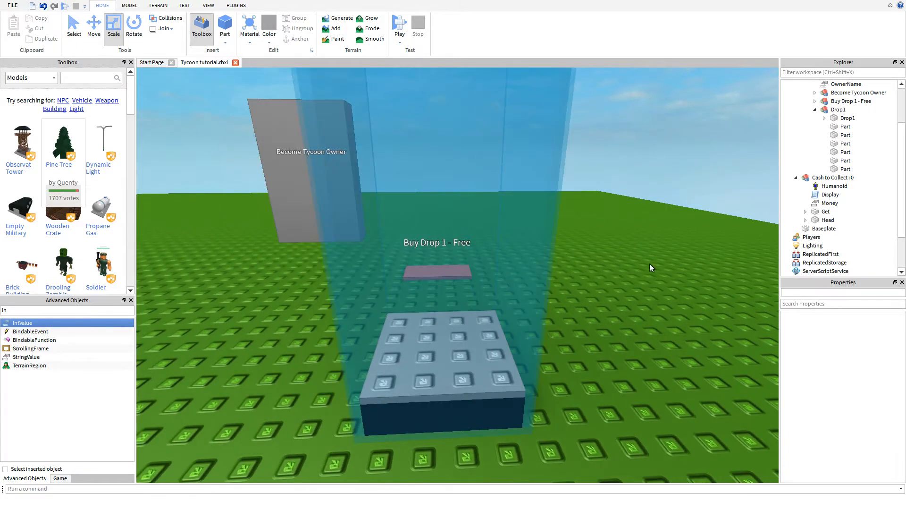
Set the Get brick's Transparency to 1 so only the dark base shows.
{"action": "left_click", "coordinate": [825, 211]}
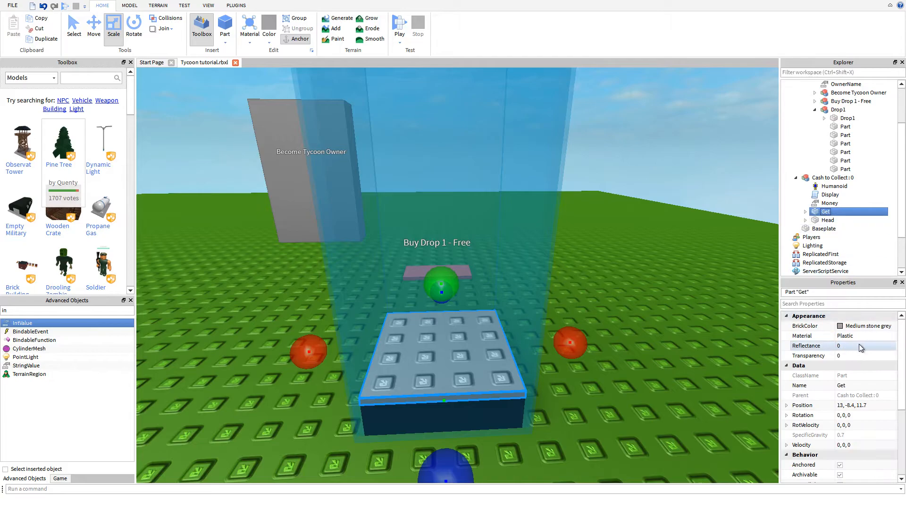
{"action": "left_click", "coordinate": [861, 356]}
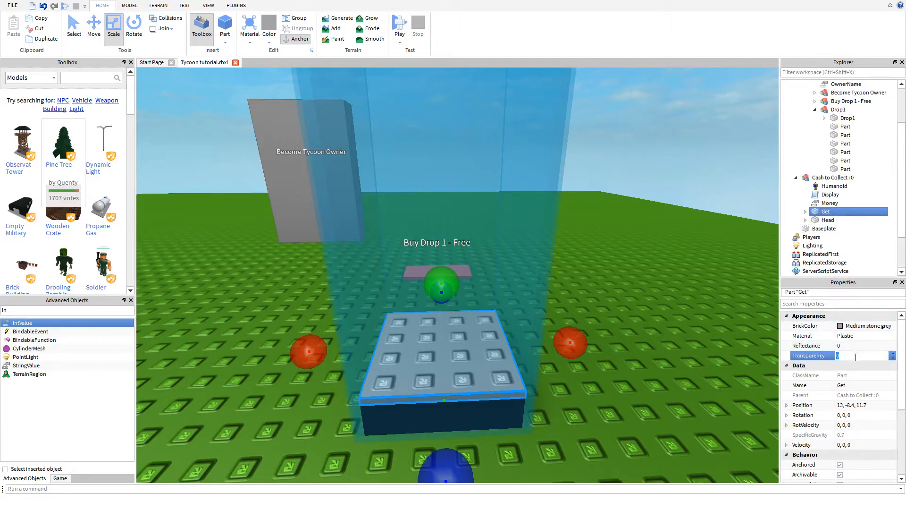
{"action": "type", "text": "1"}
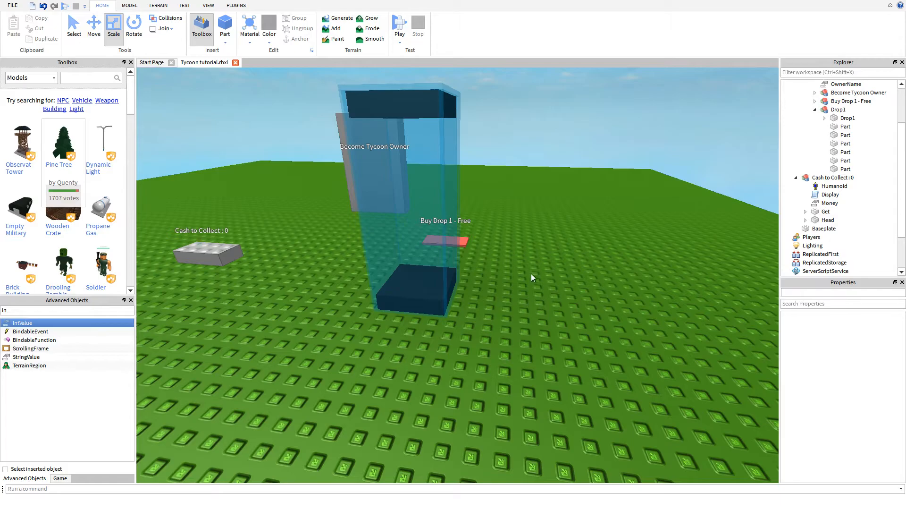
{"action": "mouse_move", "coordinate": [581, 324]}
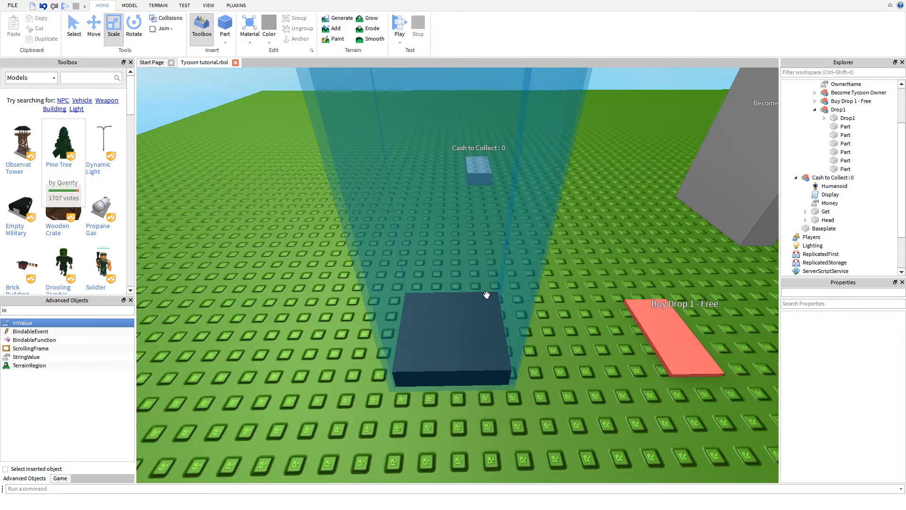
{"action": "mouse_move", "coordinate": [469, 316]}
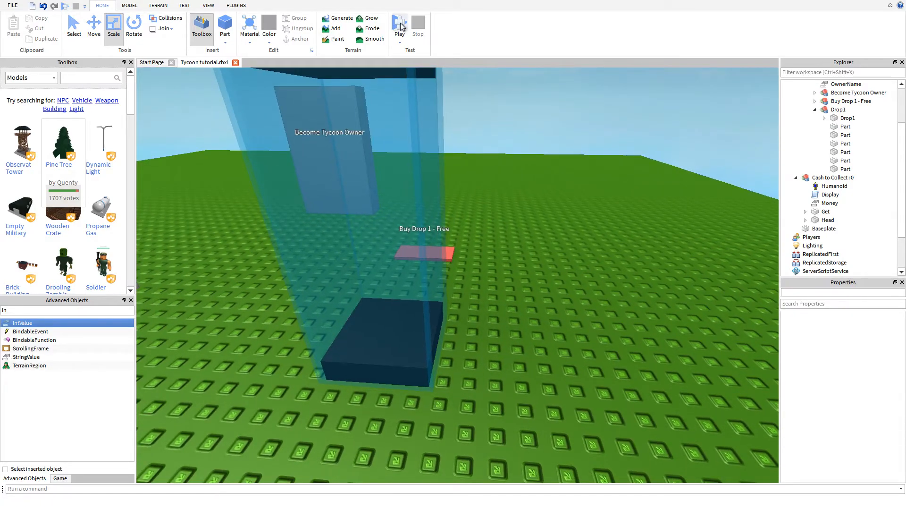
{"action": "mouse_move", "coordinate": [399, 26]}
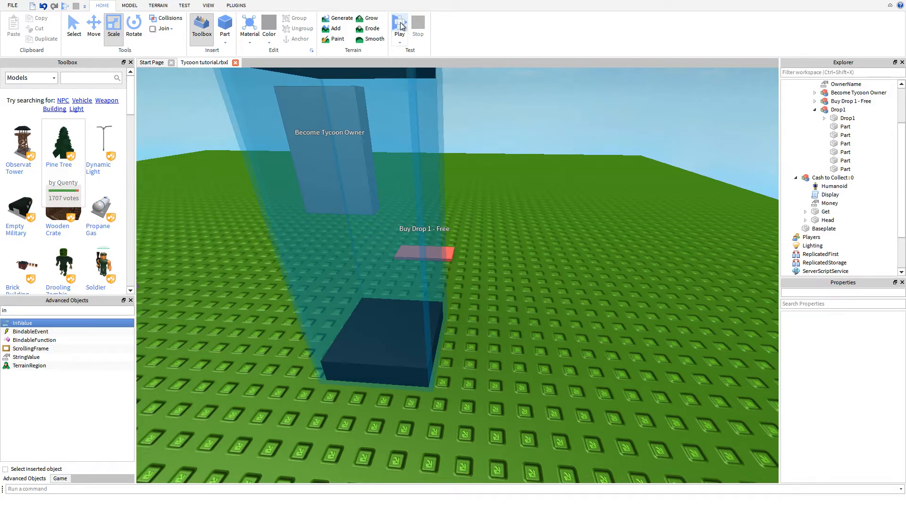
Move Cash to Collect into Factory and start a Play test showing Cash 0.
{"action": "left_click", "coordinate": [399, 24]}
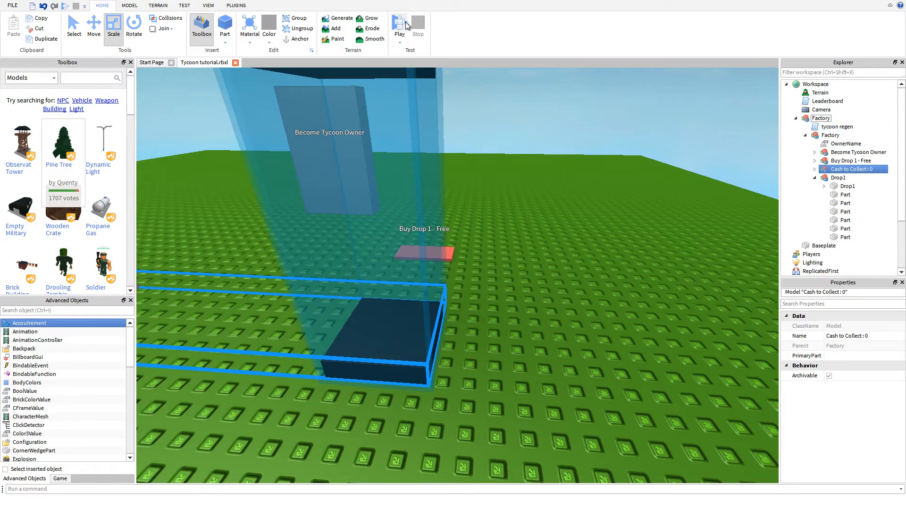
{"action": "left_click", "coordinate": [398, 24]}
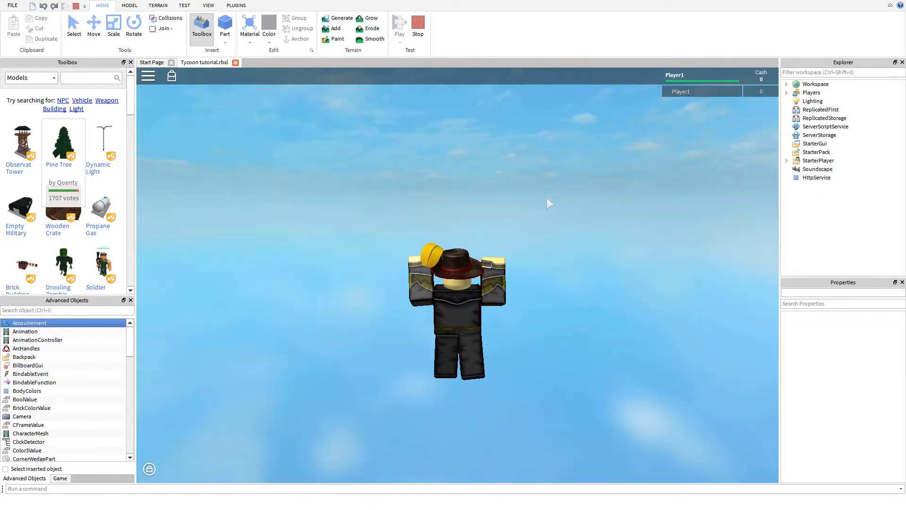